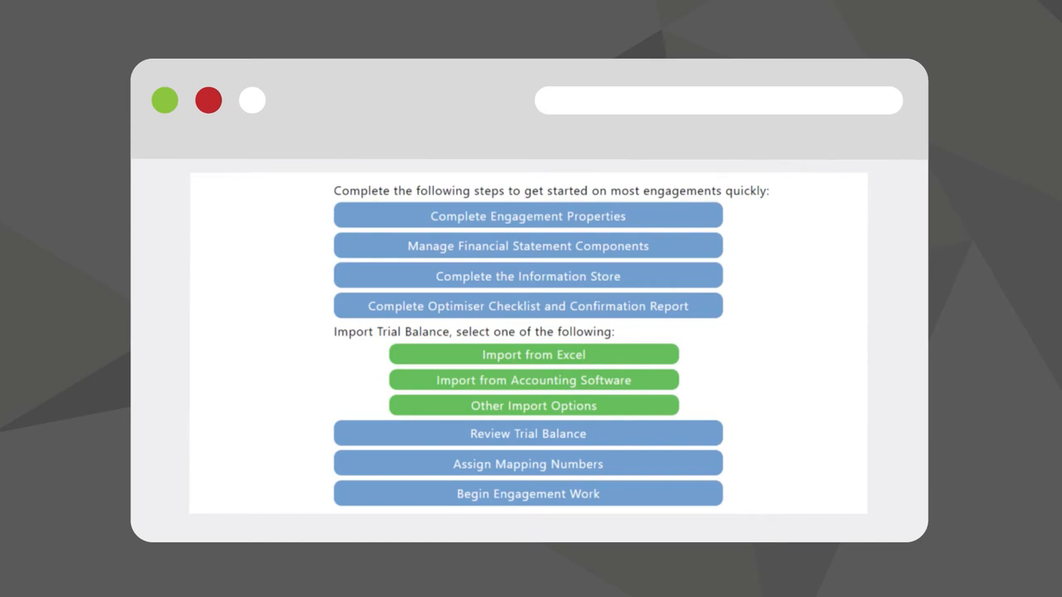
- Open the 400-2 Optimiser checklist from 'Complete Optimiser Checklist and Confirmation Report'
click(528, 305)
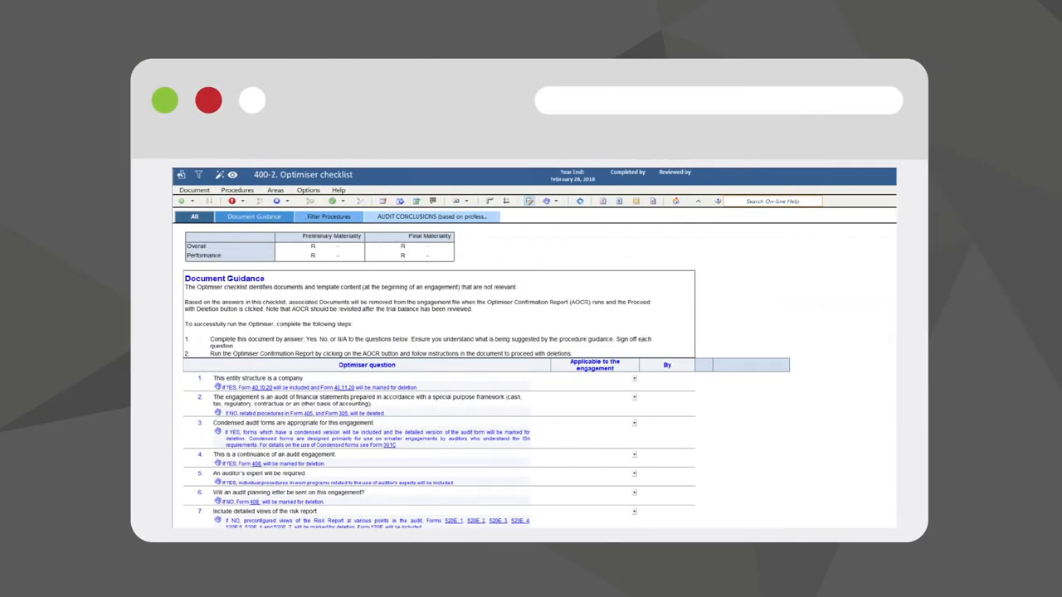